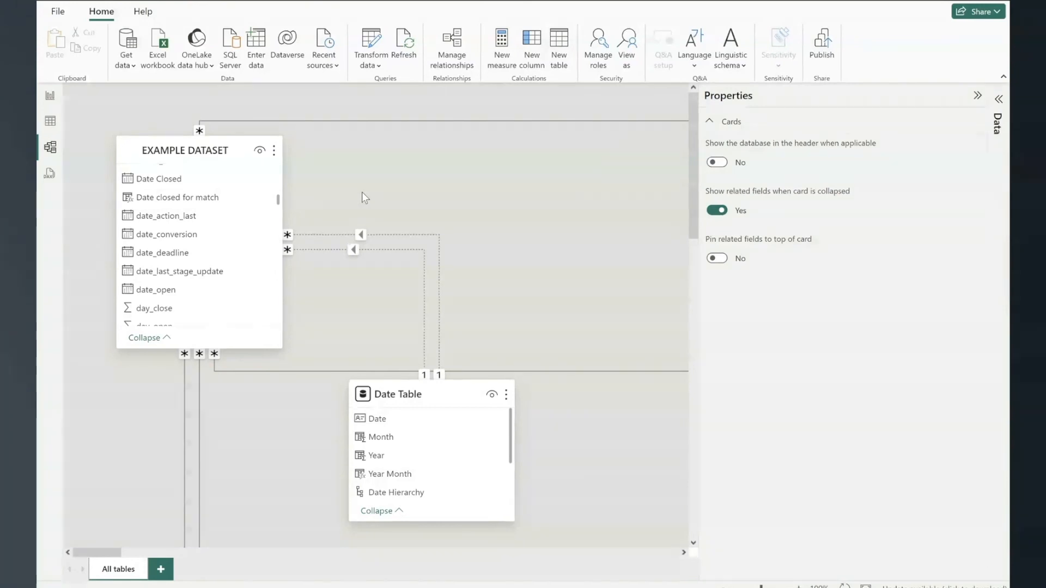
- Select the Date Table card to reveal its properties and CALENDAR formula
click(398, 394)
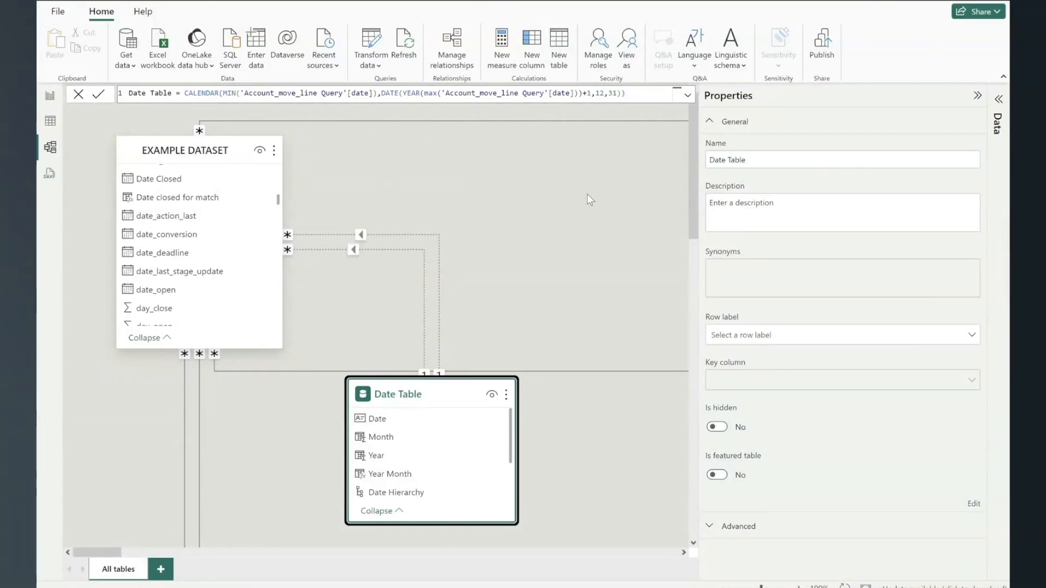
mouse_move(533, 318)
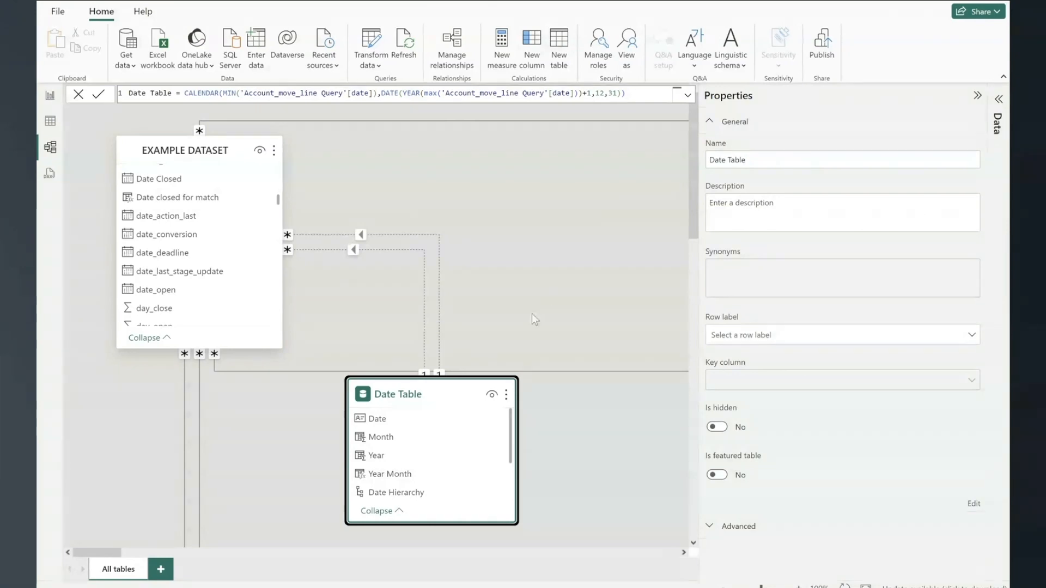
click(506, 394)
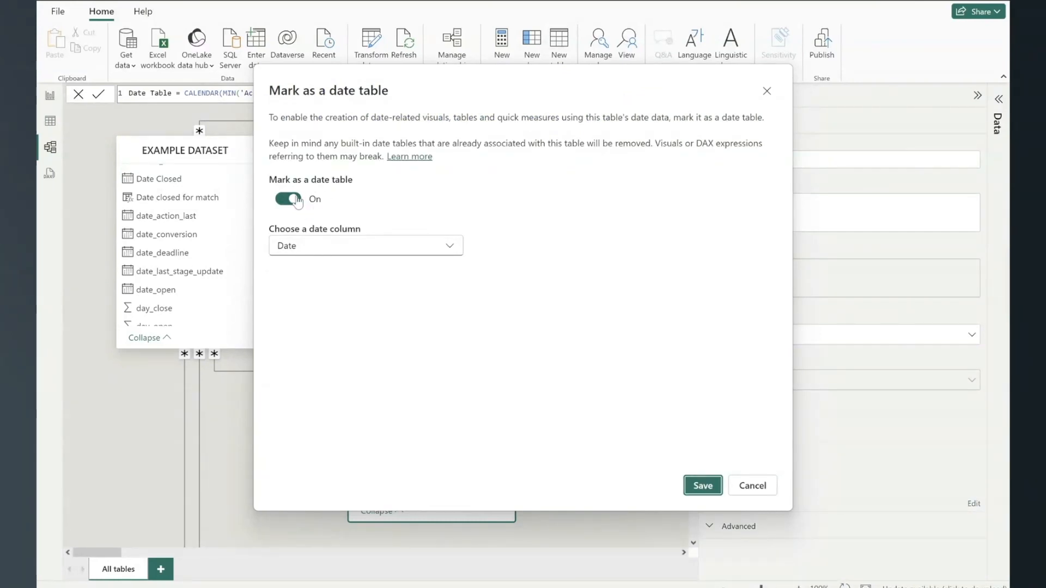
click(365, 246)
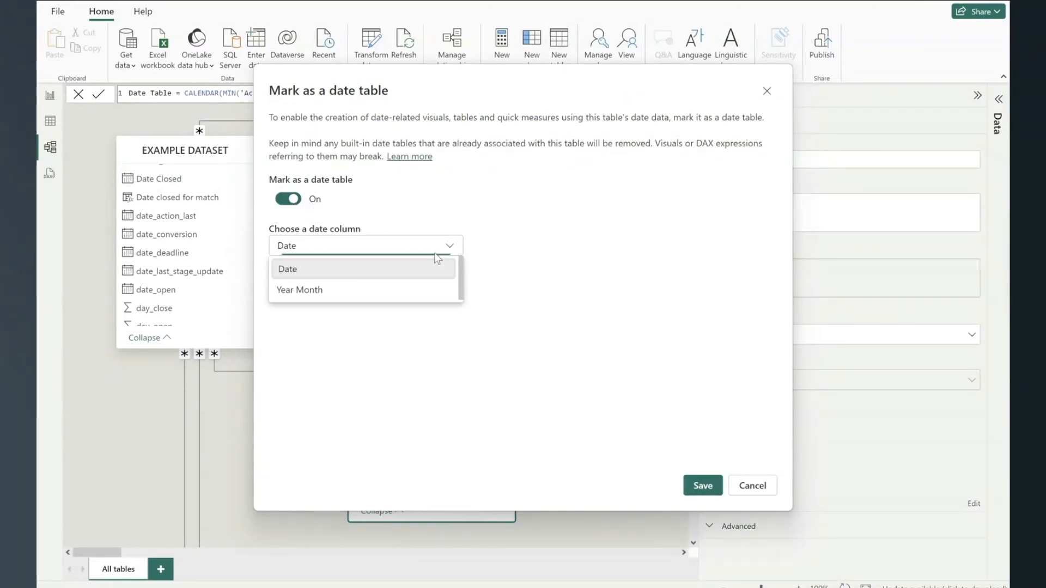
click(287, 269)
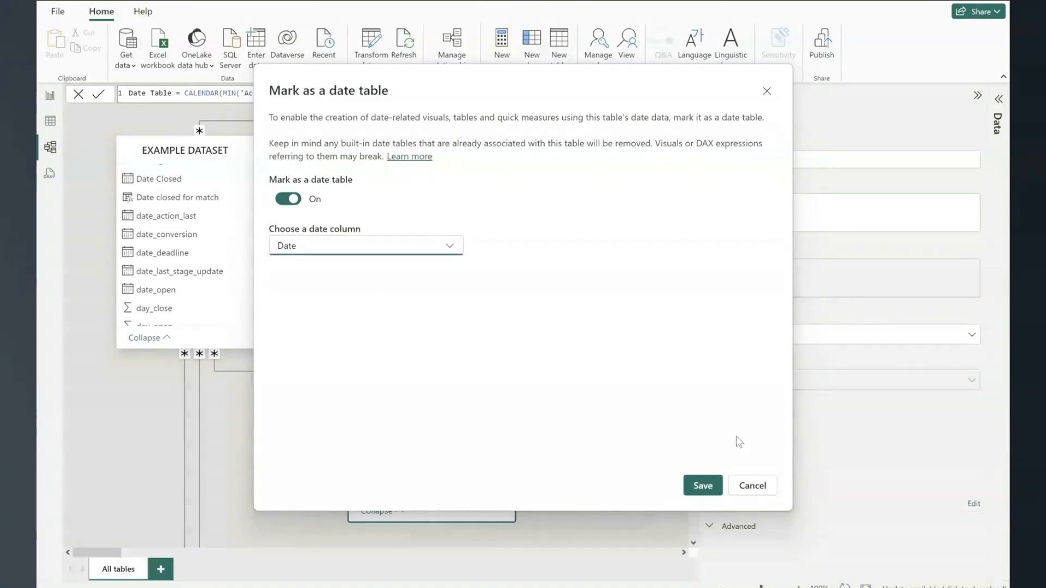
mouse_move(751, 485)
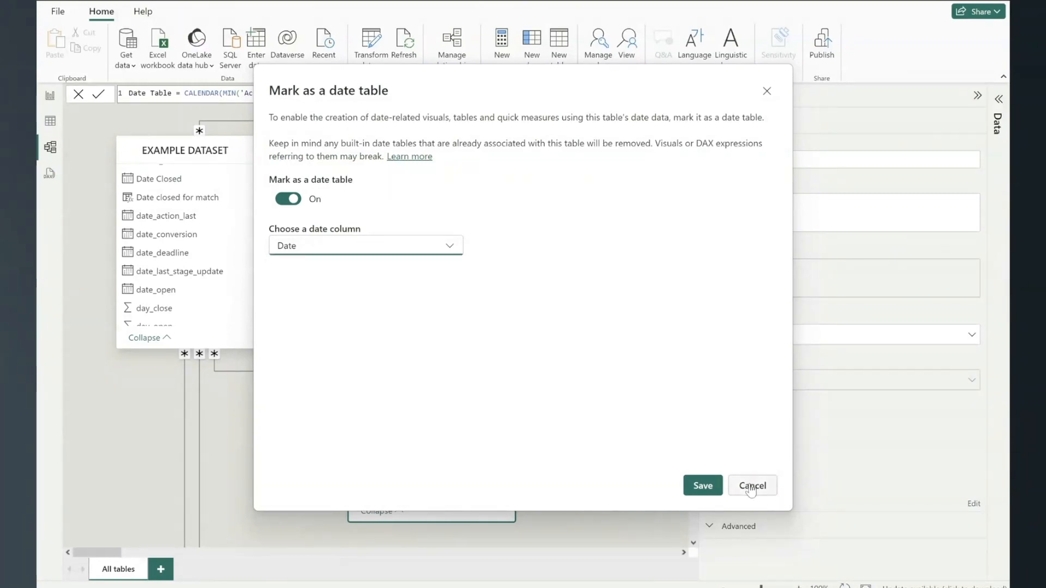
click(752, 484)
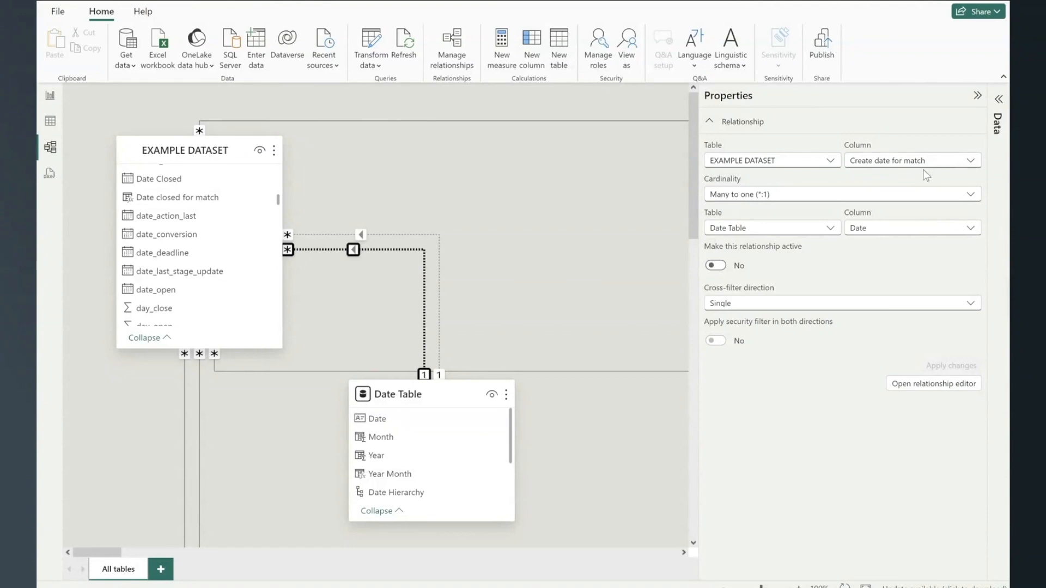
mouse_move(314, 160)
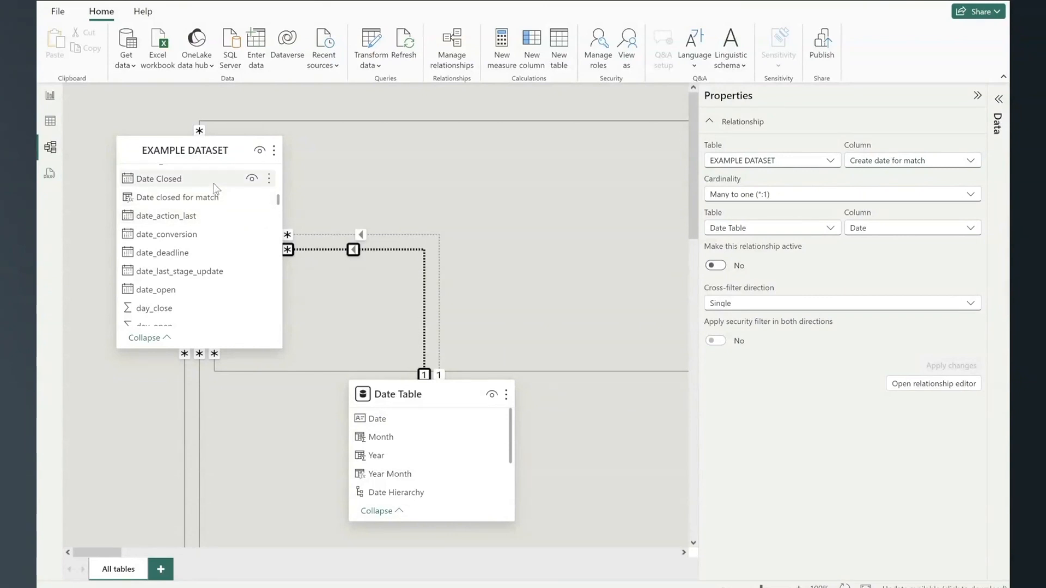
mouse_move(228, 199)
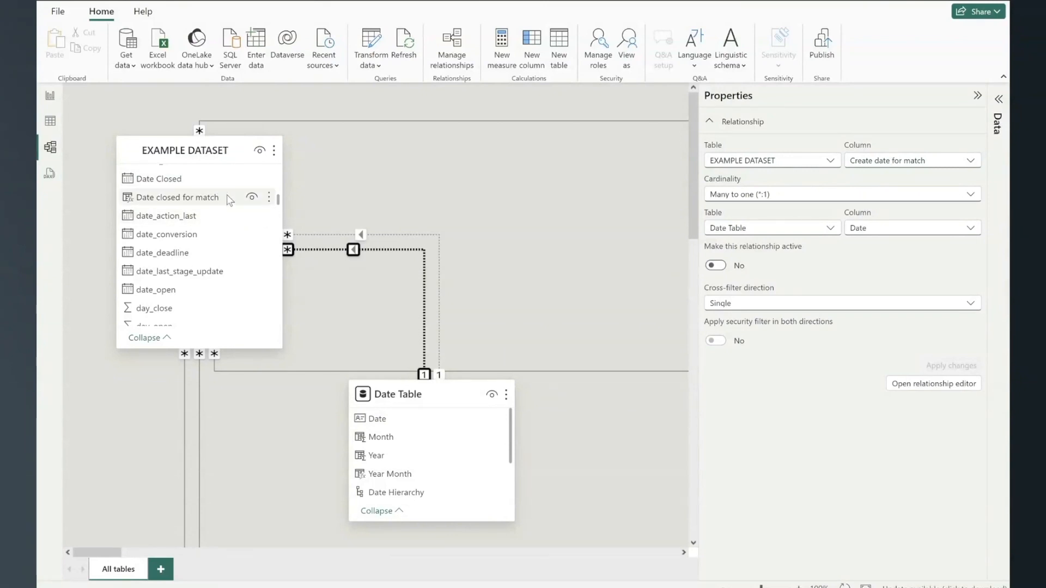
mouse_move(158, 178)
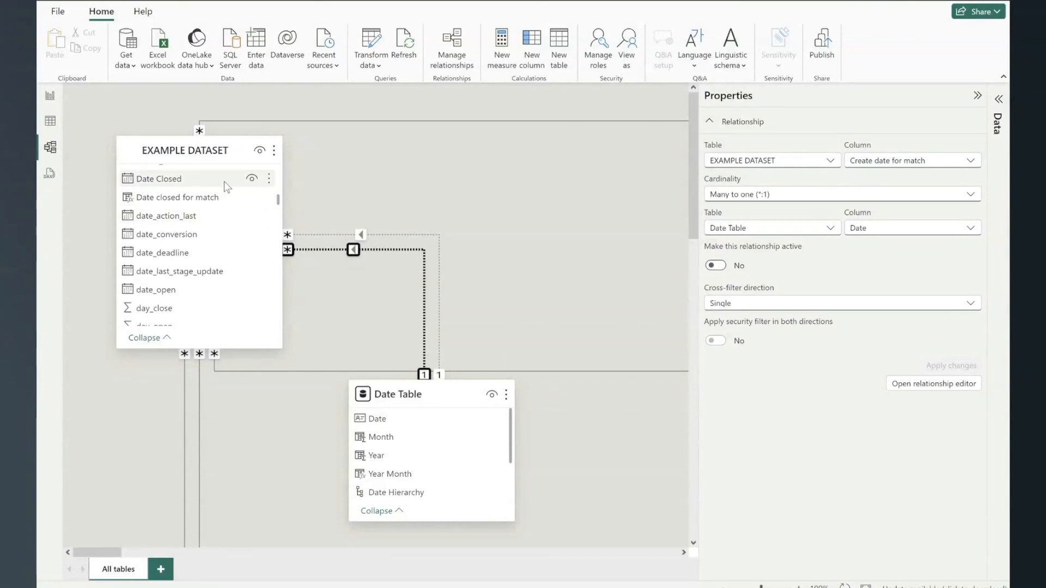
mouse_move(157, 184)
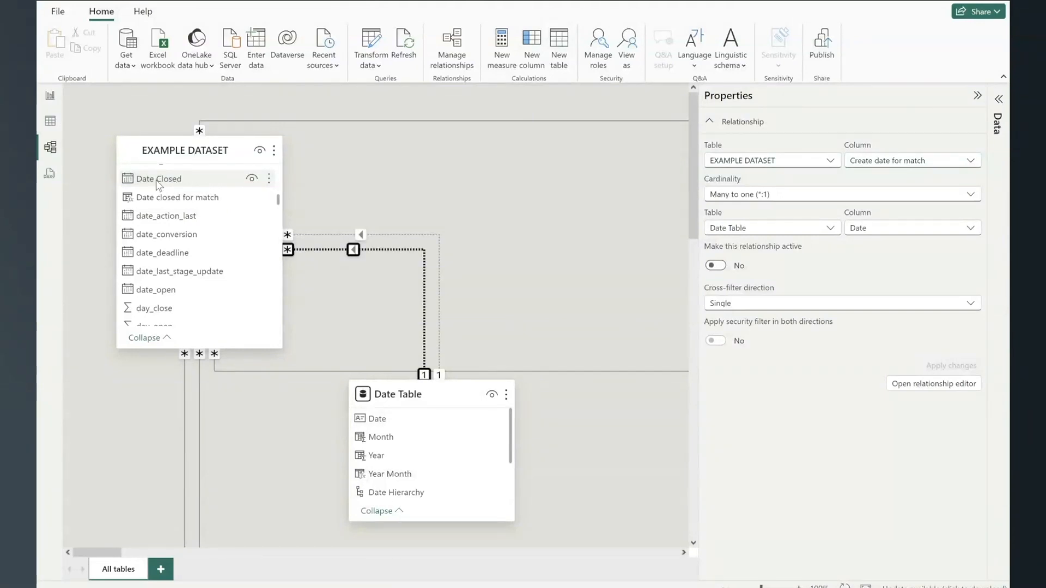
mouse_move(208, 190)
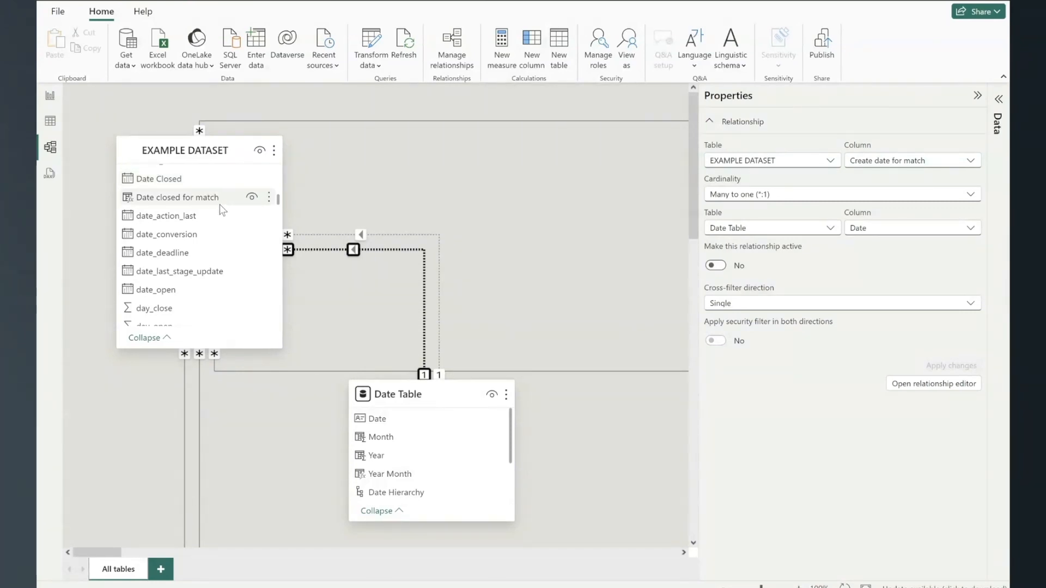
mouse_move(454, 167)
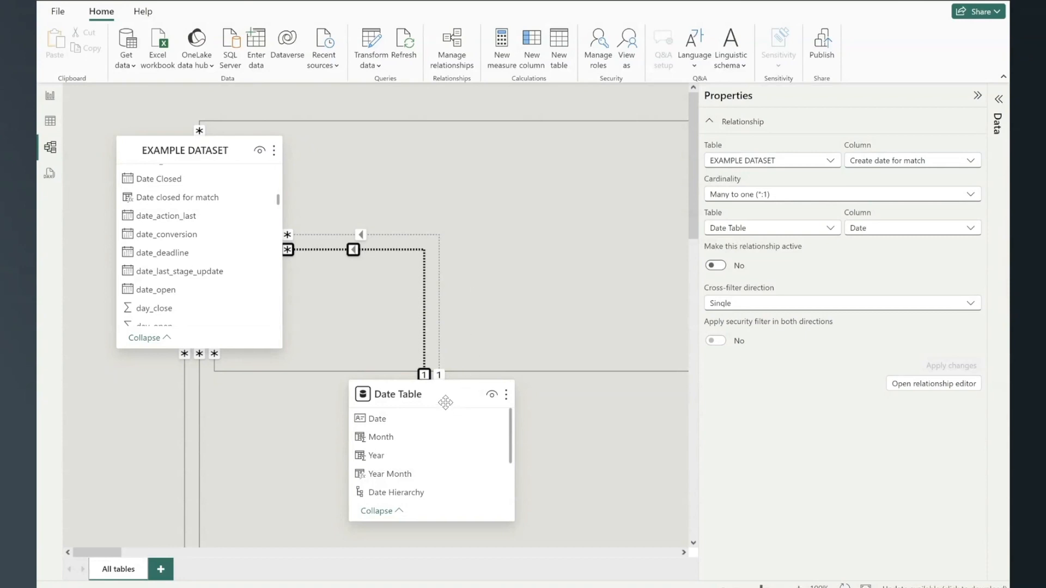
- Return to the Date Table's general properties with its CALENDAR formula shown
click(397, 394)
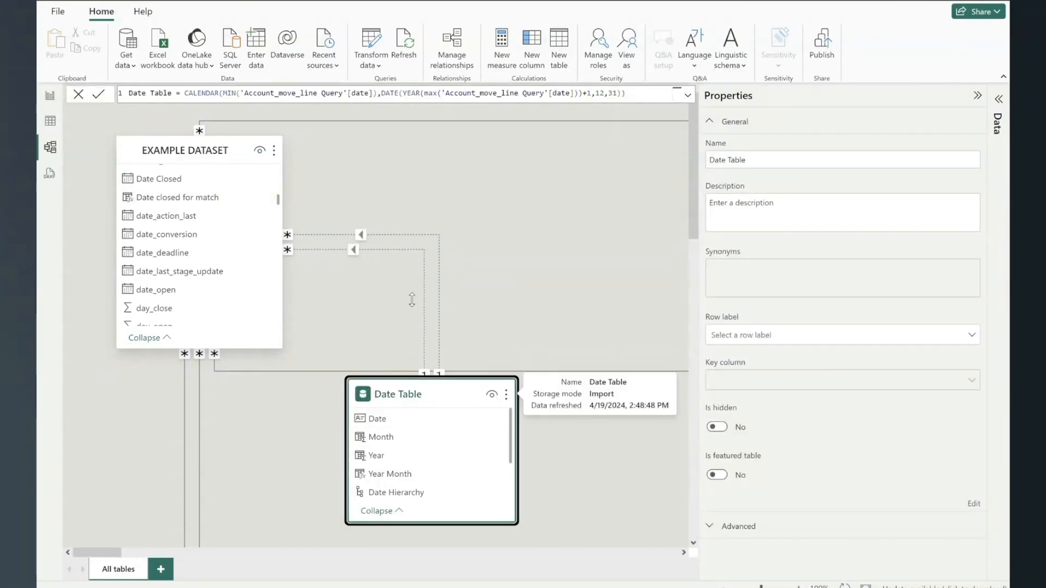
mouse_move(502, 218)
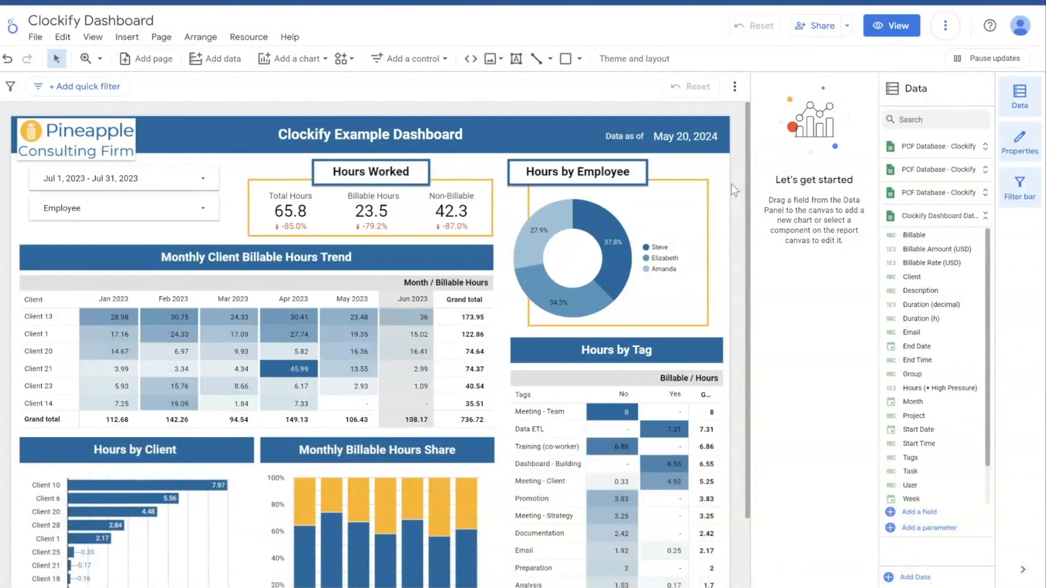
mouse_move(606, 234)
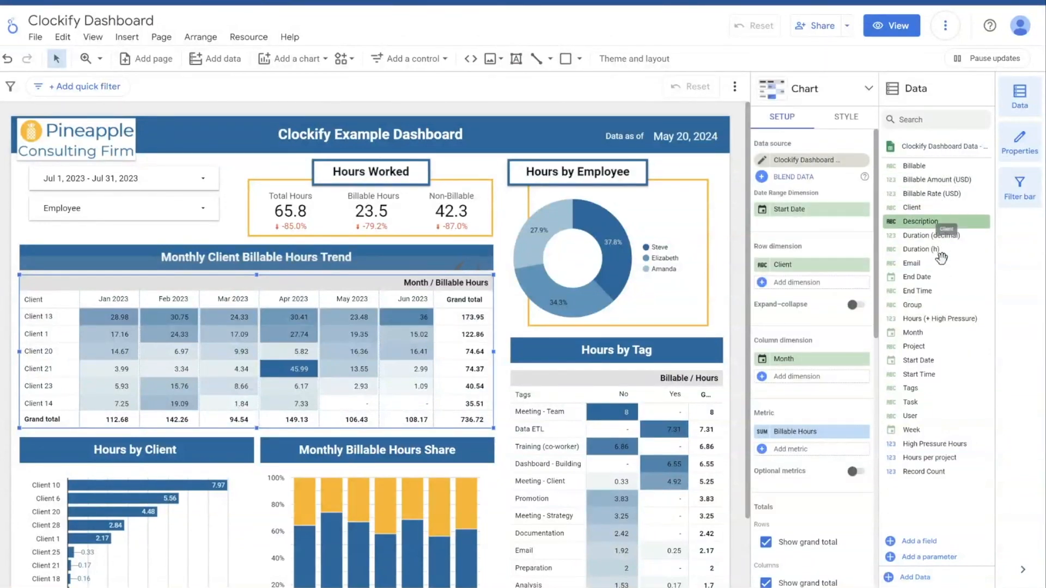
mouse_move(934, 360)
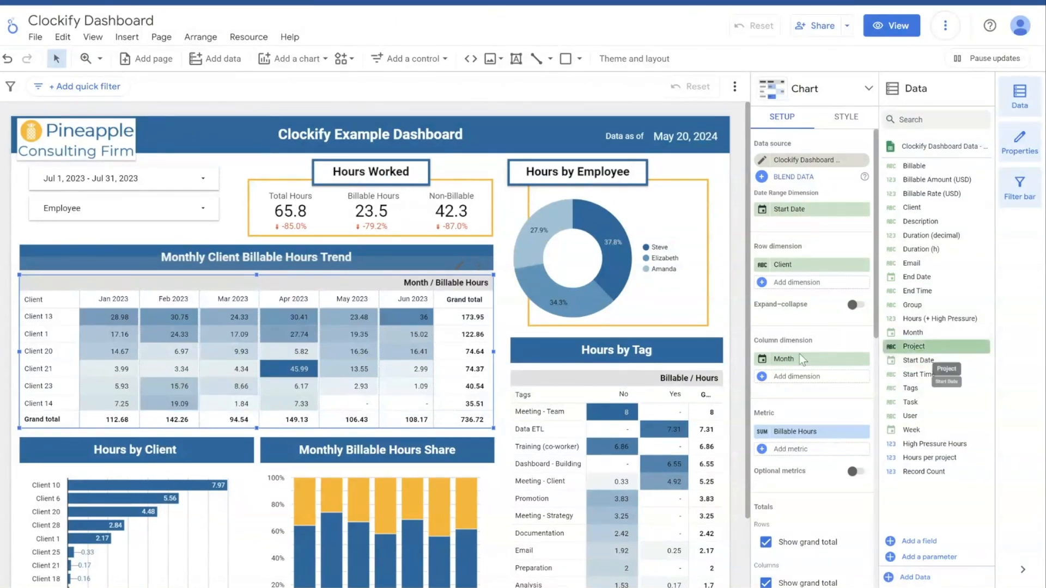
mouse_move(719, 332)
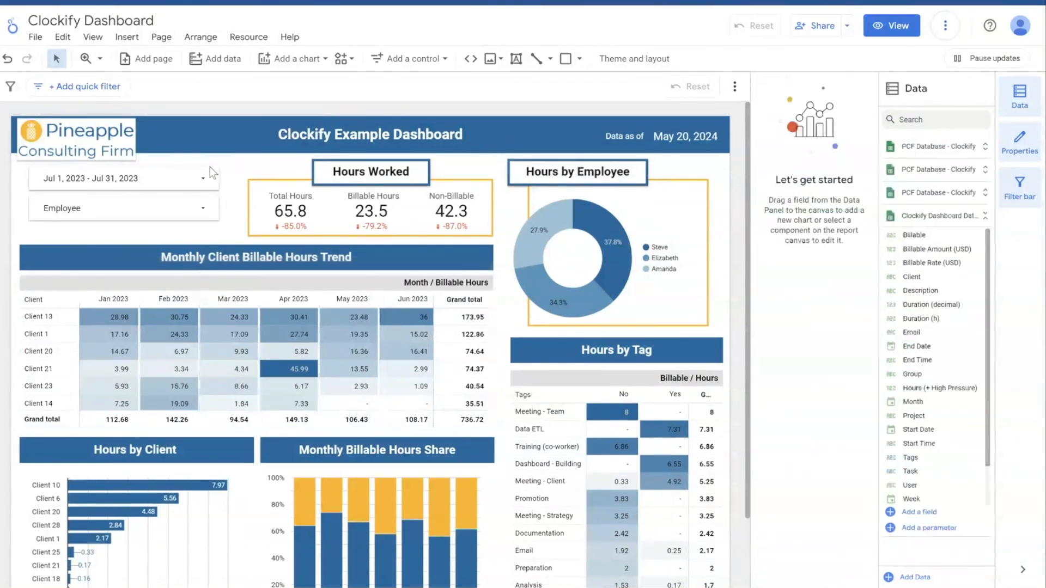
- Select the Jul 1 – Jul 31, 2023 date range control to show its setup
click(124, 177)
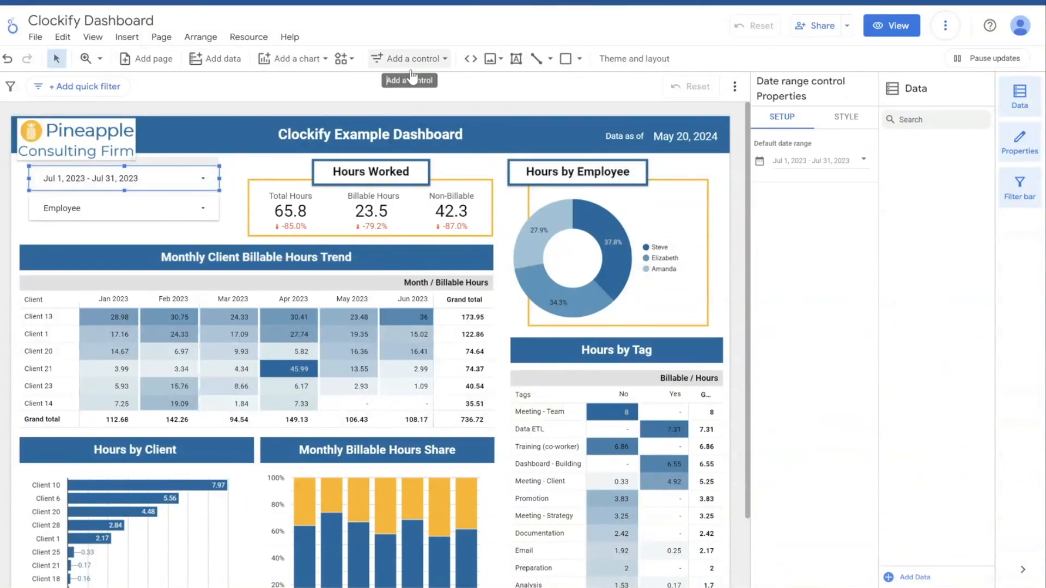
- Check Add a control, then show the Monthly Client Billable Hours Trend table's setup with Start Date
click(410, 58)
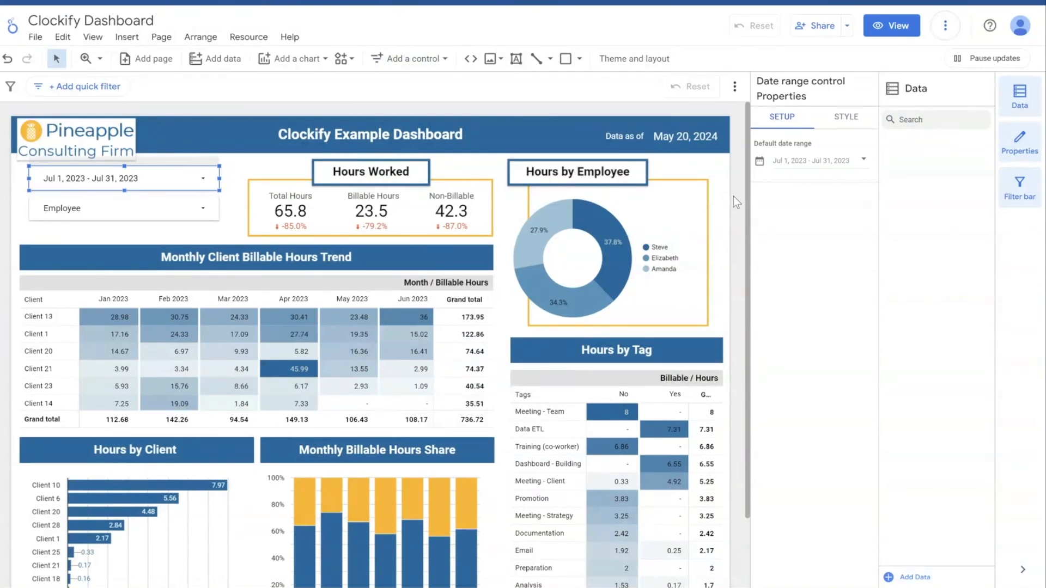
mouse_move(631, 162)
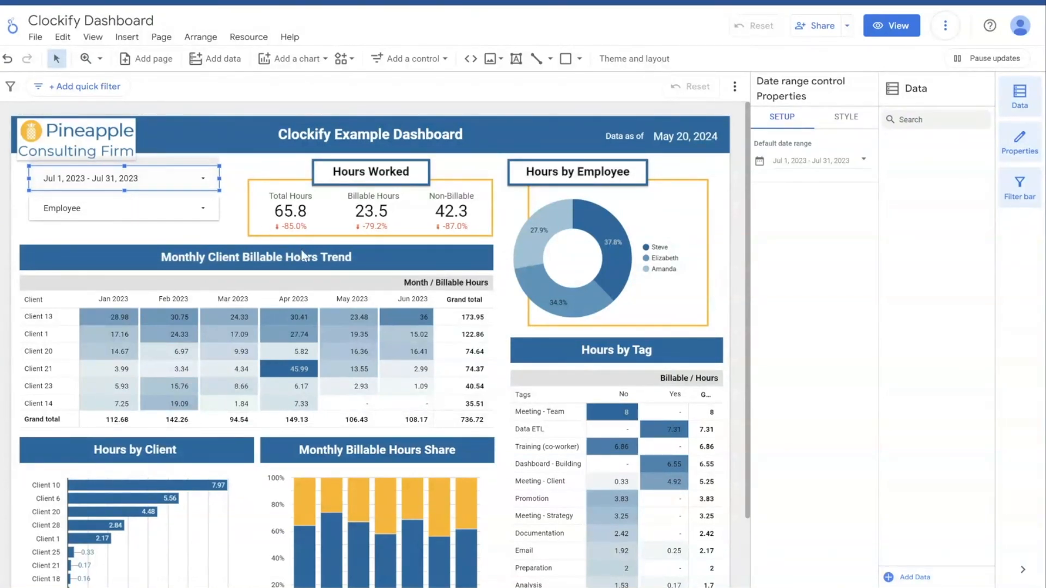
click(256, 257)
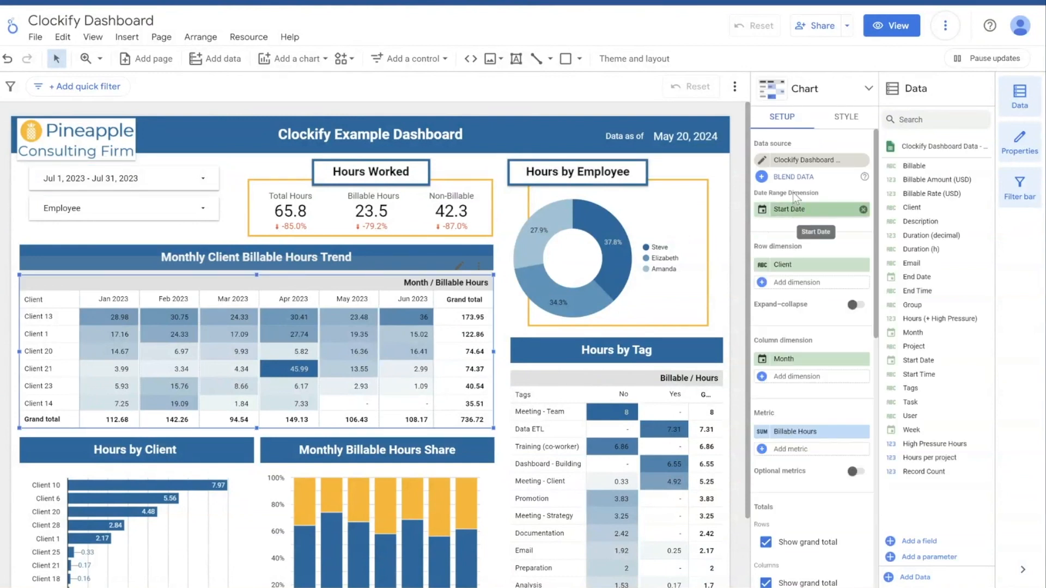
mouse_move(807, 203)
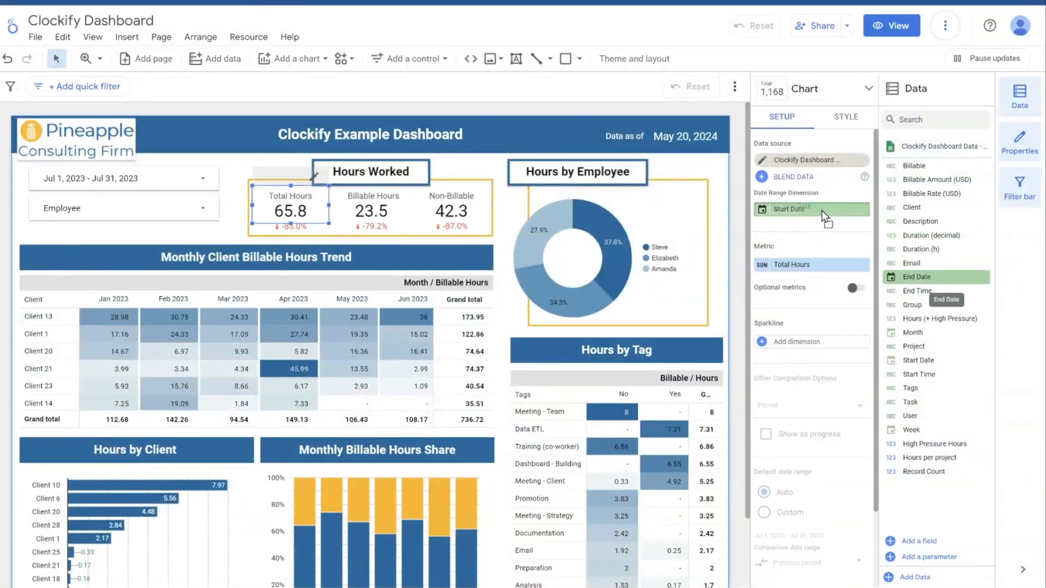
- Set End Date as the Total Hours scorecard's date range dimension, replacing Start Date
click(916, 277)
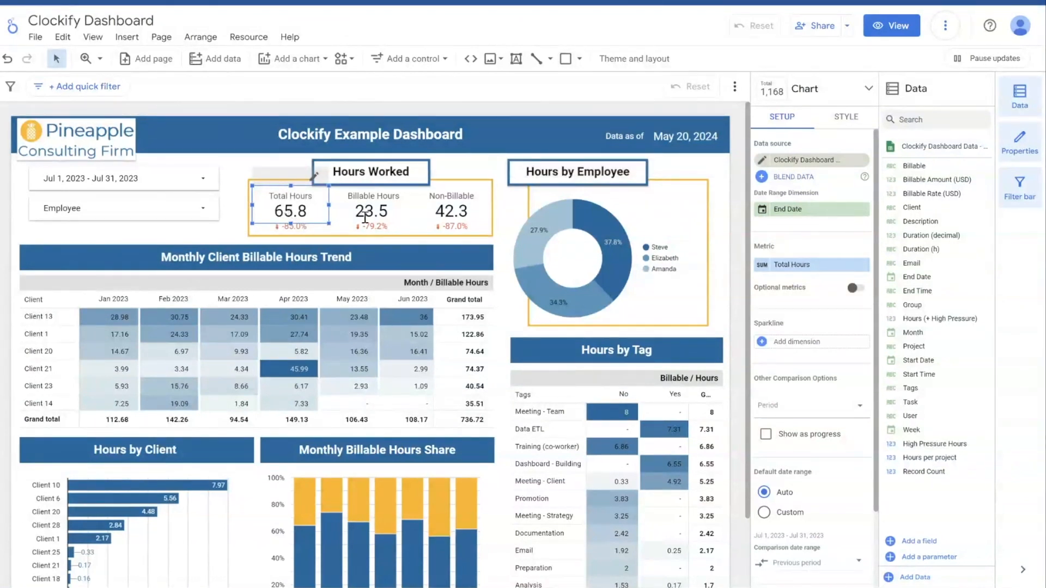
mouse_move(730, 197)
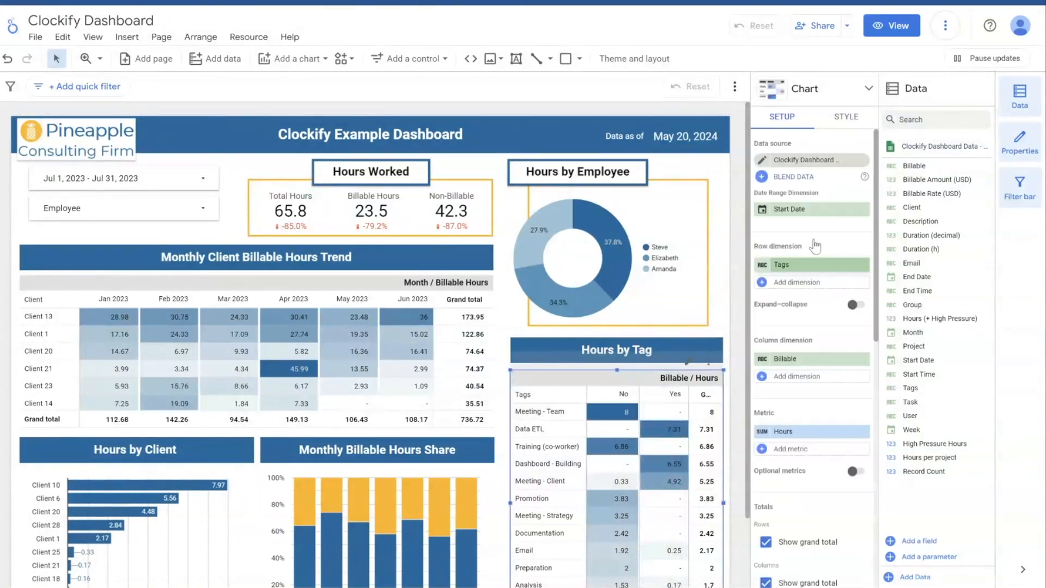
mouse_move(730, 220)
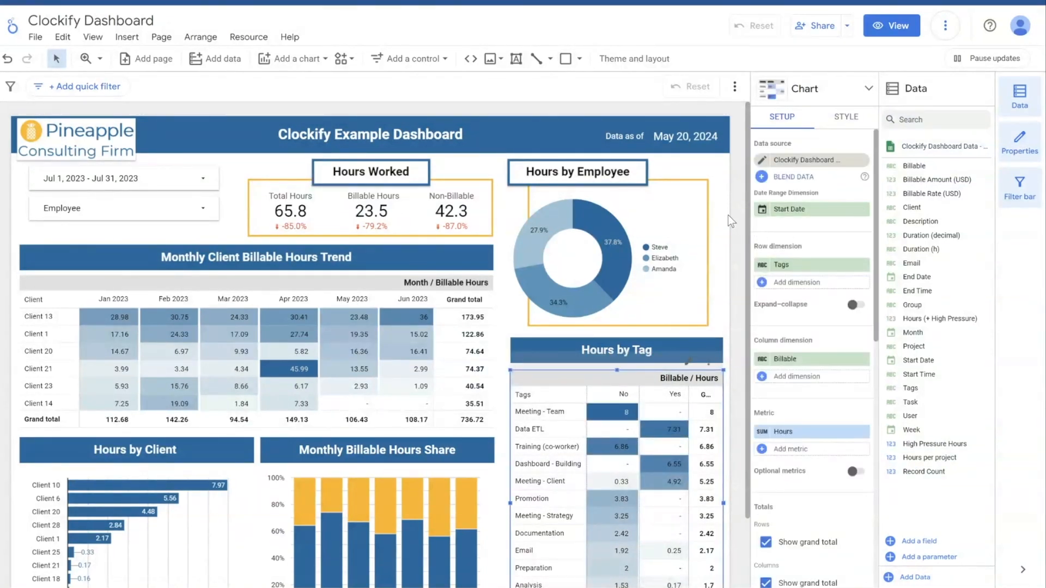